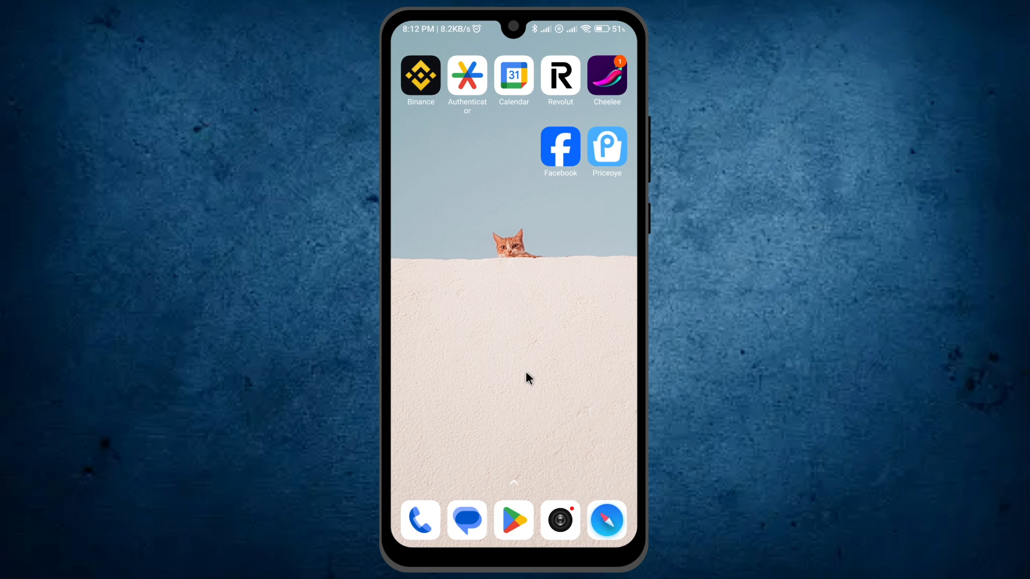
{"action": "mouse_move", "coordinate": [490, 350]}
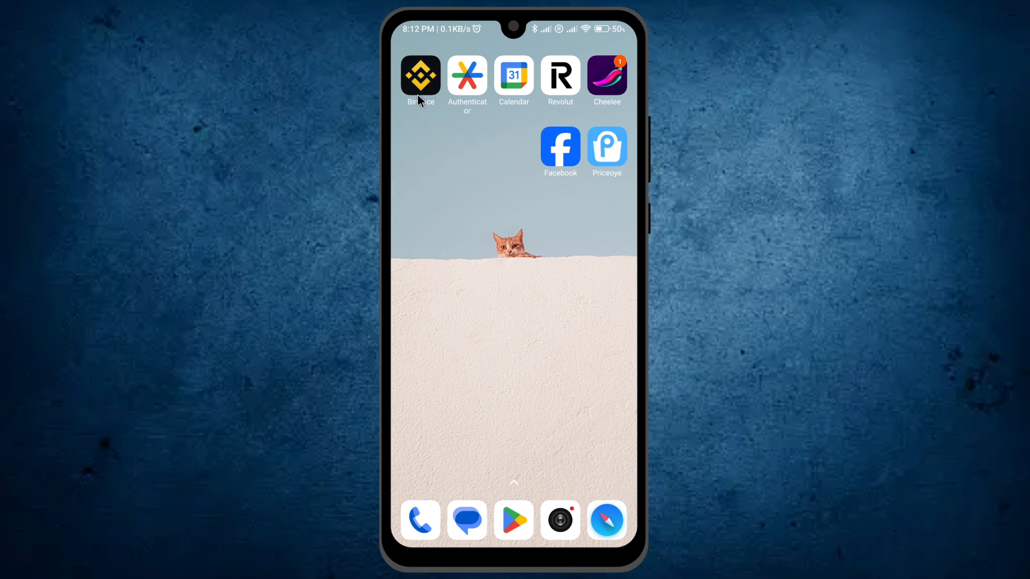
Step: Launch Binance and reach the full Services page via the profile menu
{"action": "left_click", "coordinate": [419, 74]}
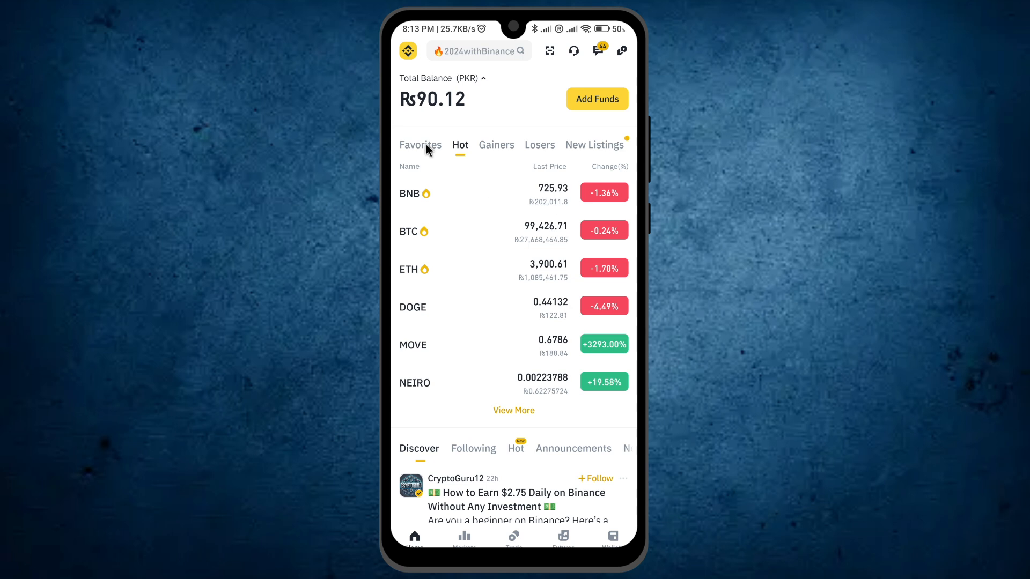
{"action": "mouse_move", "coordinate": [408, 51]}
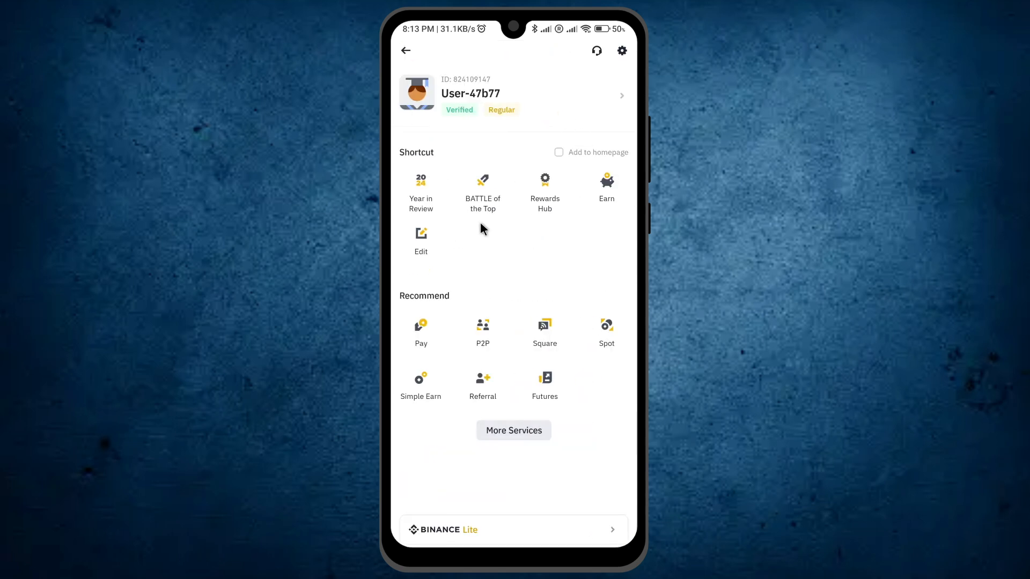
{"action": "mouse_move", "coordinate": [534, 376]}
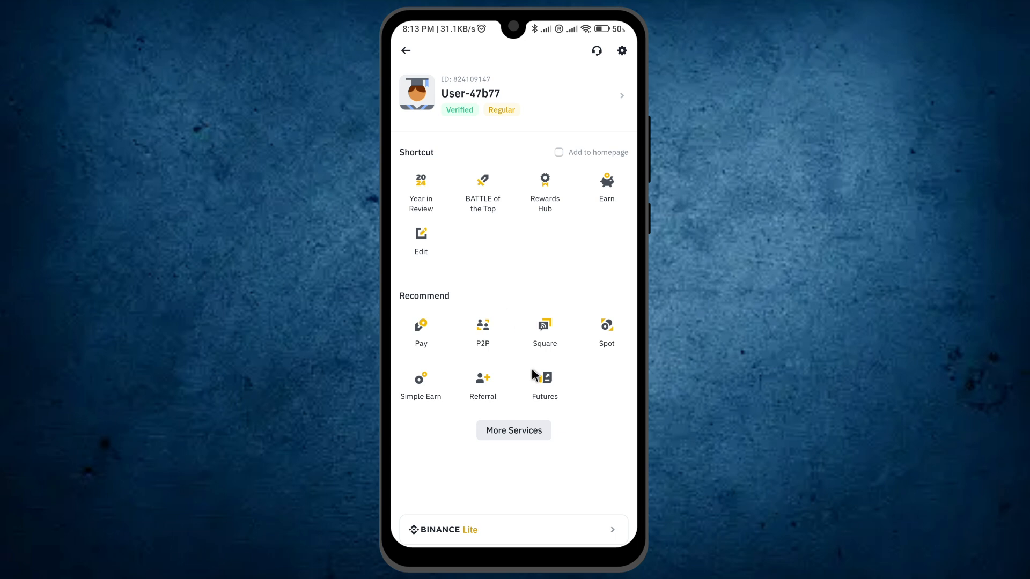
{"action": "mouse_move", "coordinate": [515, 440]}
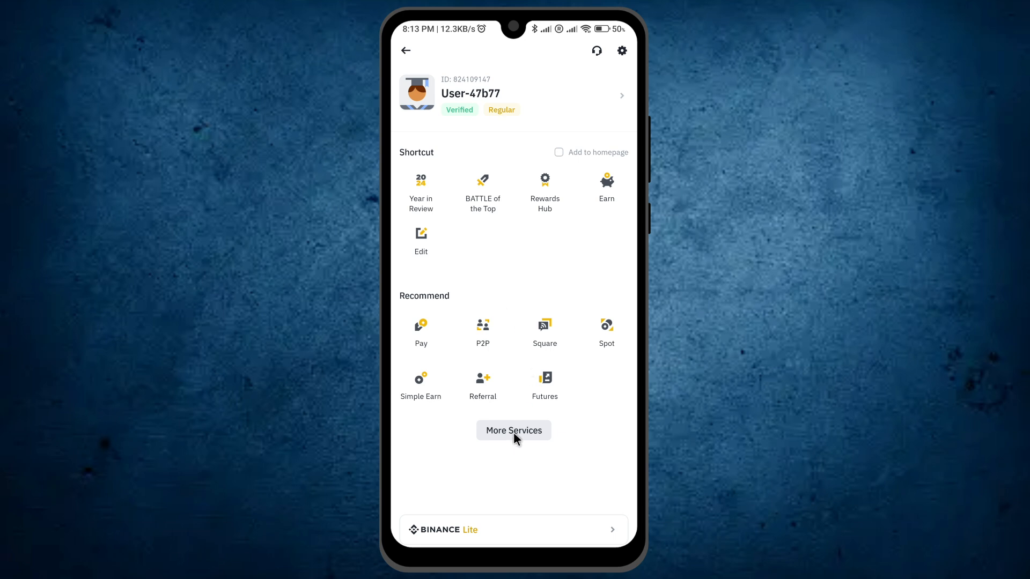
{"action": "left_click", "coordinate": [512, 430]}
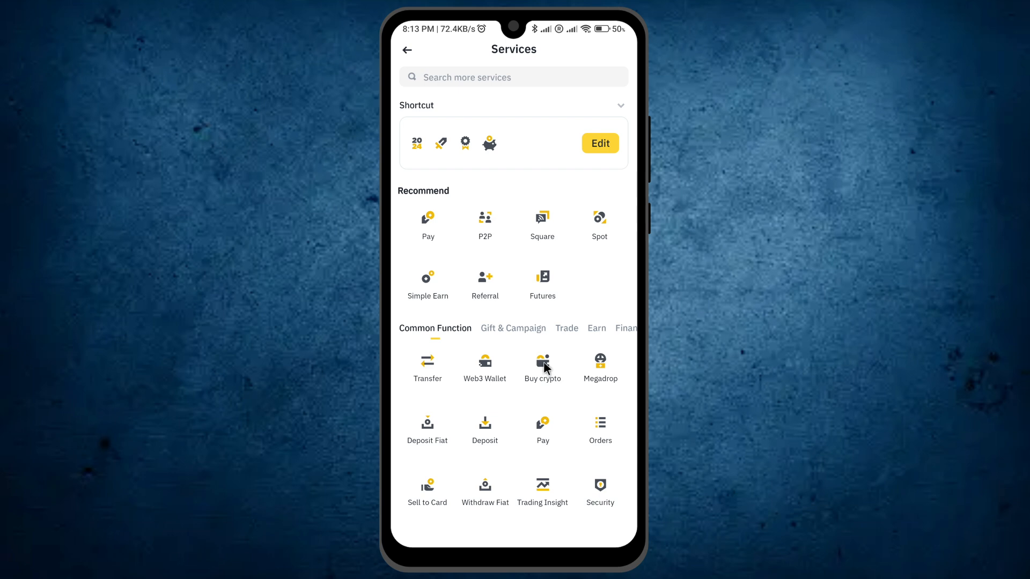
Step: From Buy crypto, reach Fiat History and show the empty Withdrawals records
{"action": "left_click", "coordinate": [542, 367]}
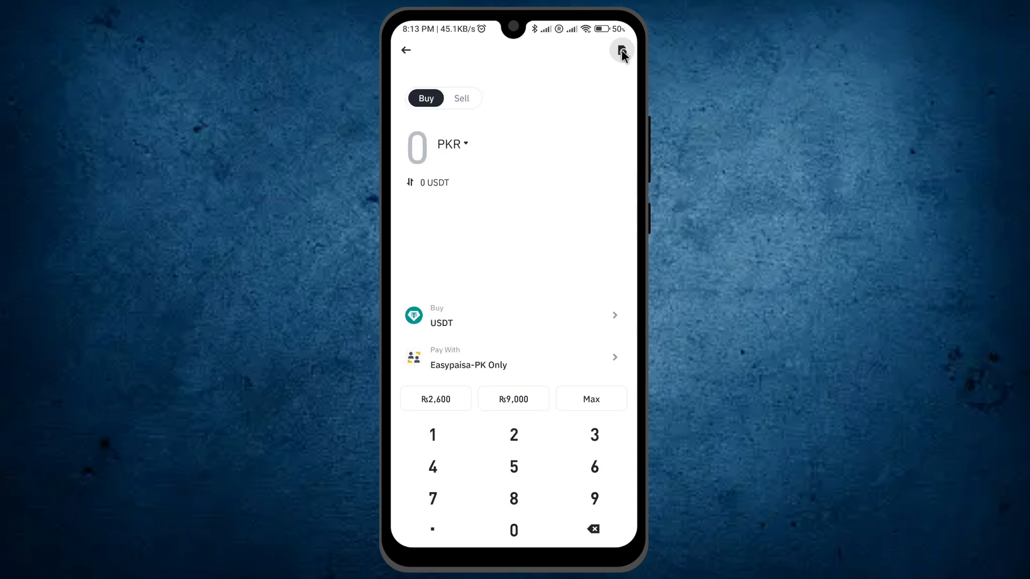
{"action": "left_click", "coordinate": [622, 51]}
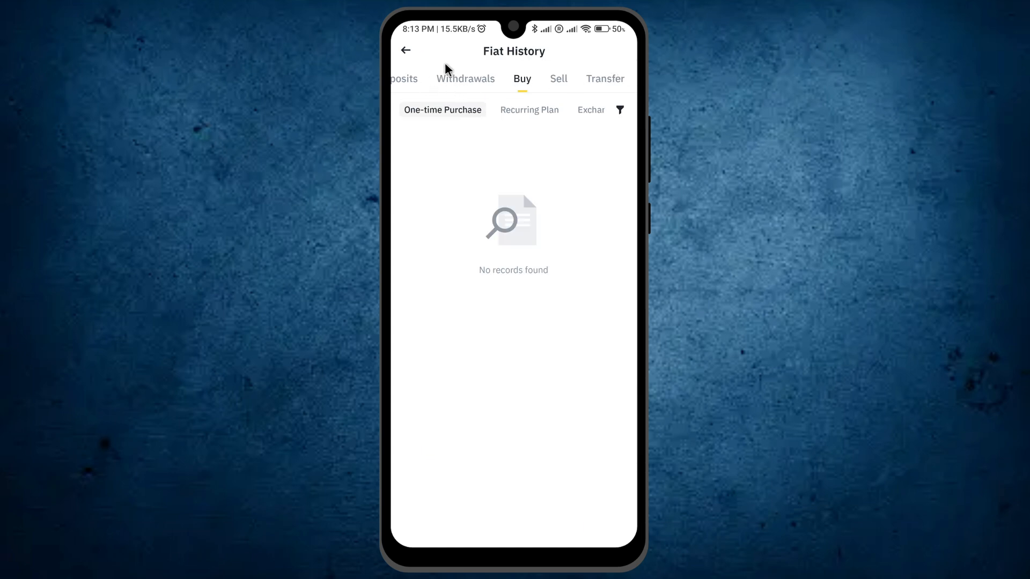
{"action": "mouse_move", "coordinate": [456, 87]}
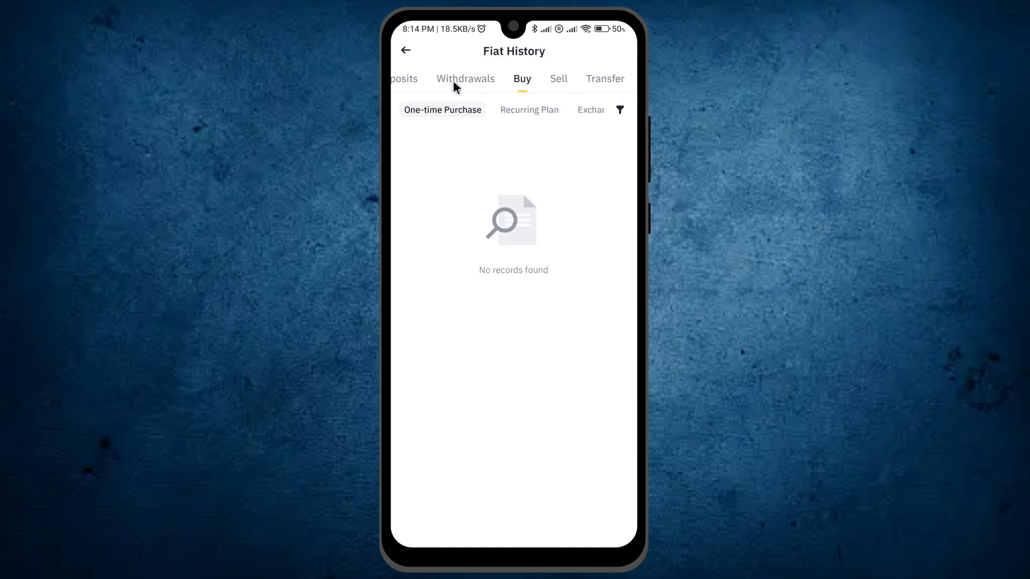
{"action": "left_click", "coordinate": [464, 78]}
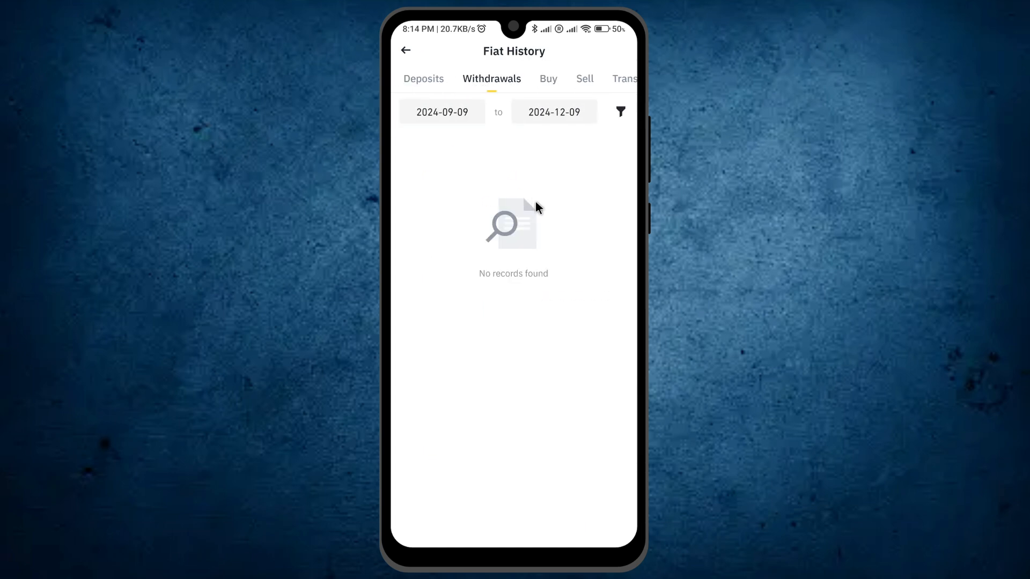
{"action": "mouse_move", "coordinate": [464, 198]}
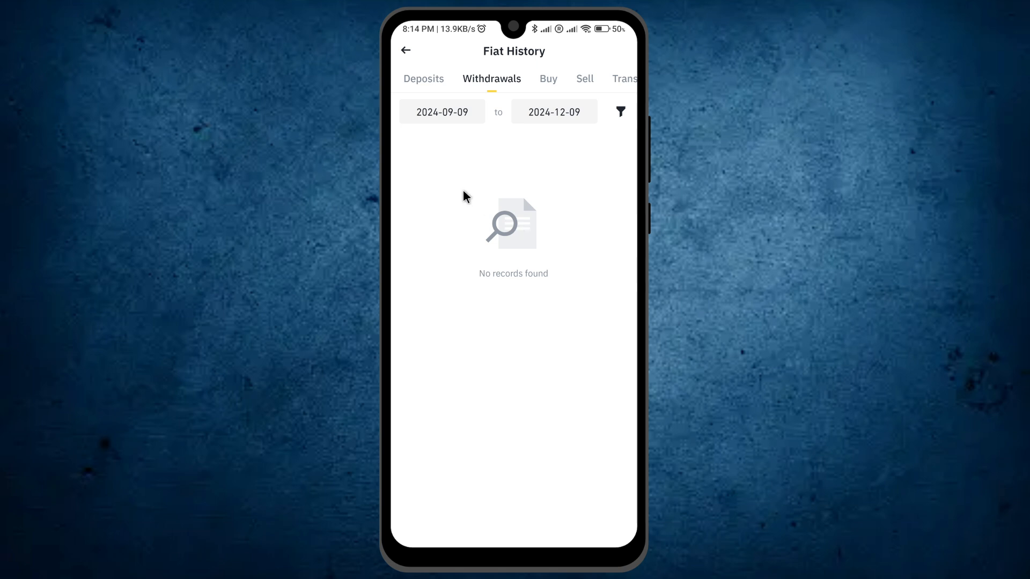
{"action": "mouse_move", "coordinate": [607, 117]}
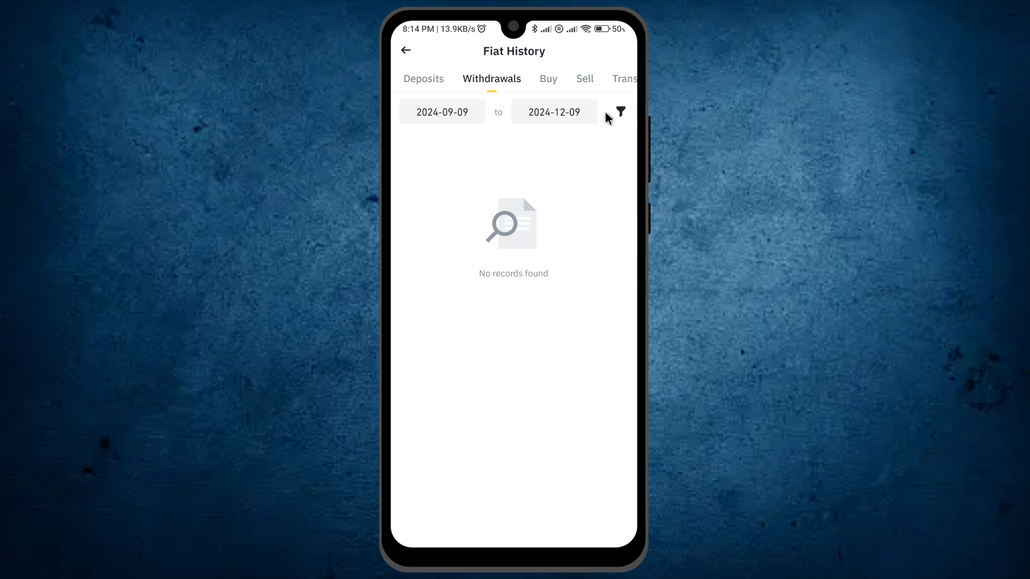
Step: Filter withdrawals with all statuses and currencies, leaving the currency list unchanged; still no records
{"action": "left_click", "coordinate": [619, 112]}
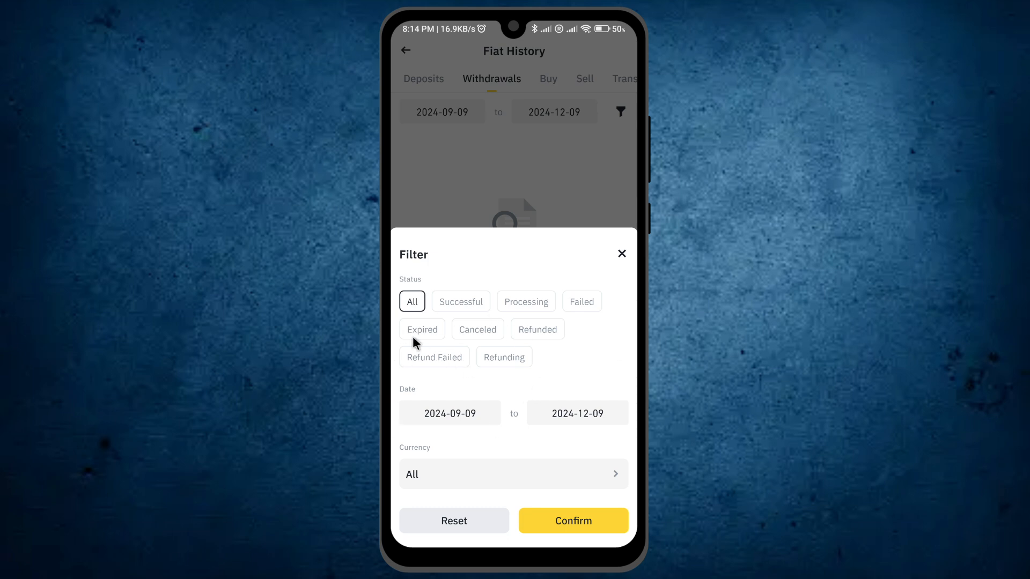
{"action": "mouse_move", "coordinate": [513, 294]}
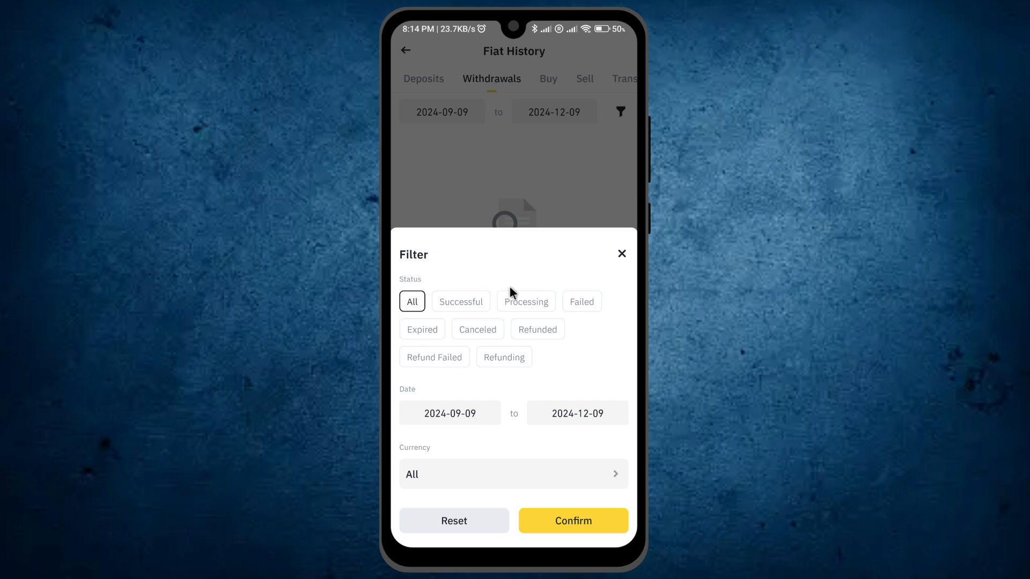
{"action": "mouse_move", "coordinate": [392, 396]}
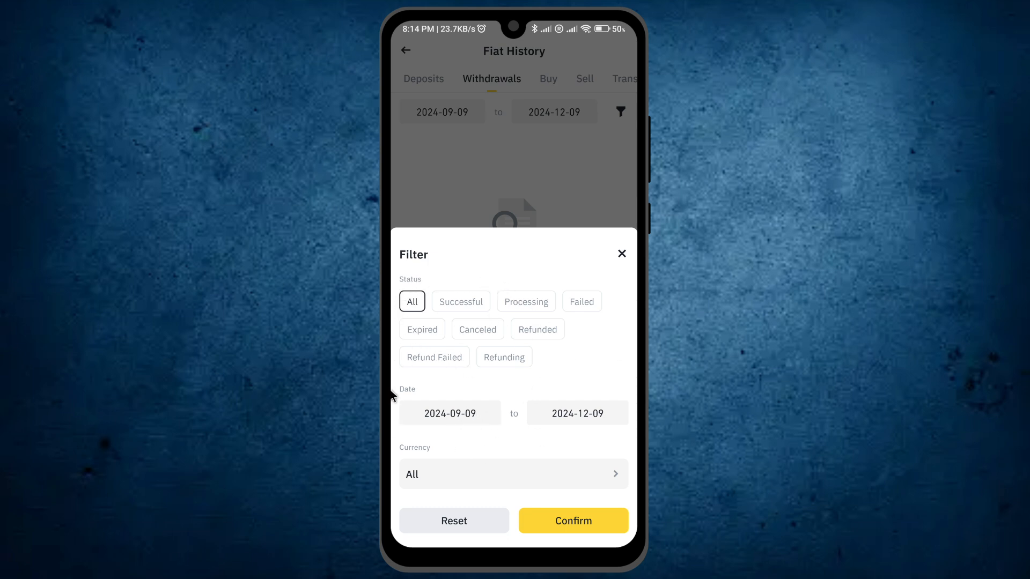
{"action": "mouse_move", "coordinate": [407, 499]}
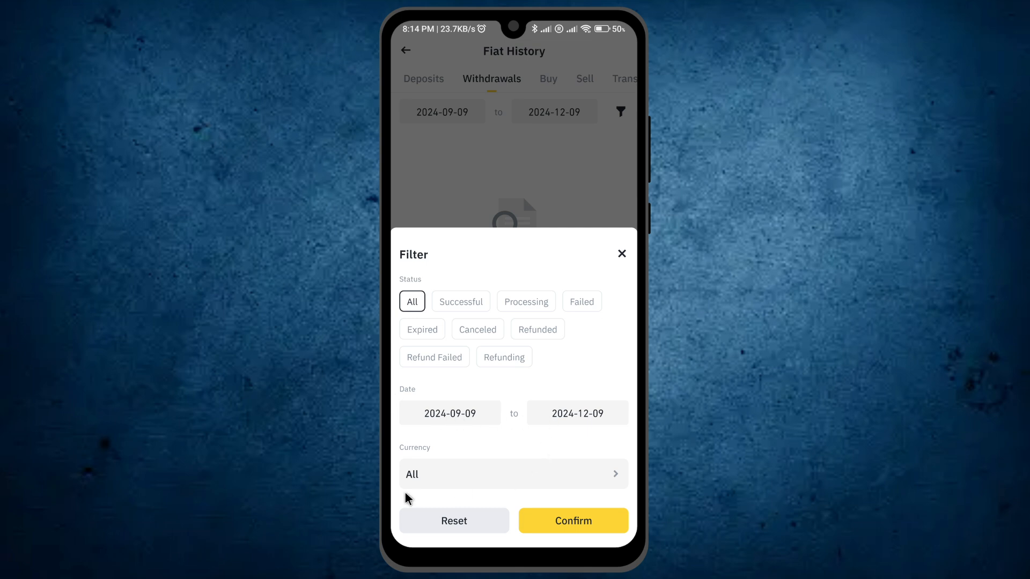
{"action": "mouse_move", "coordinate": [427, 470]}
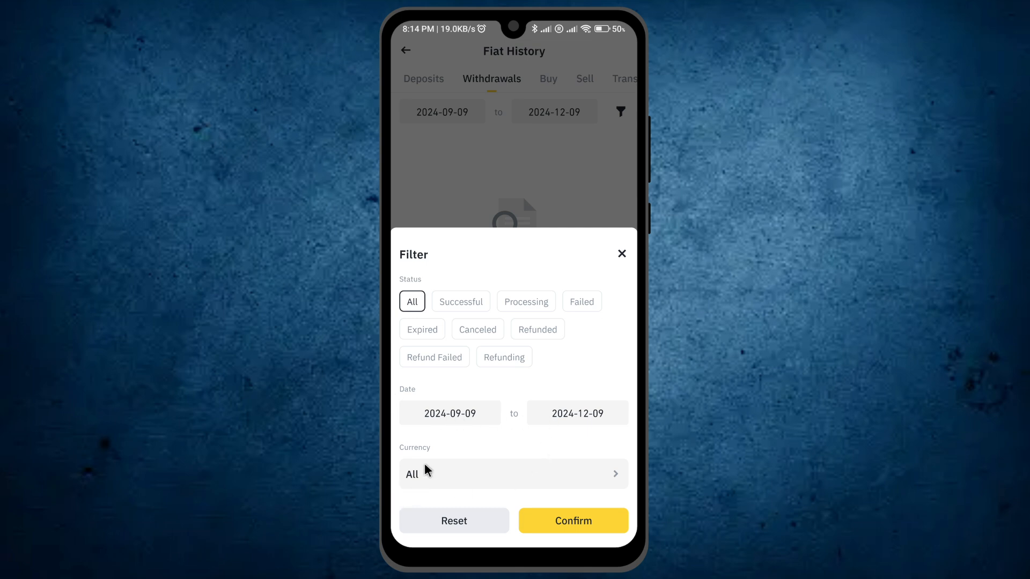
{"action": "left_click", "coordinate": [513, 473]}
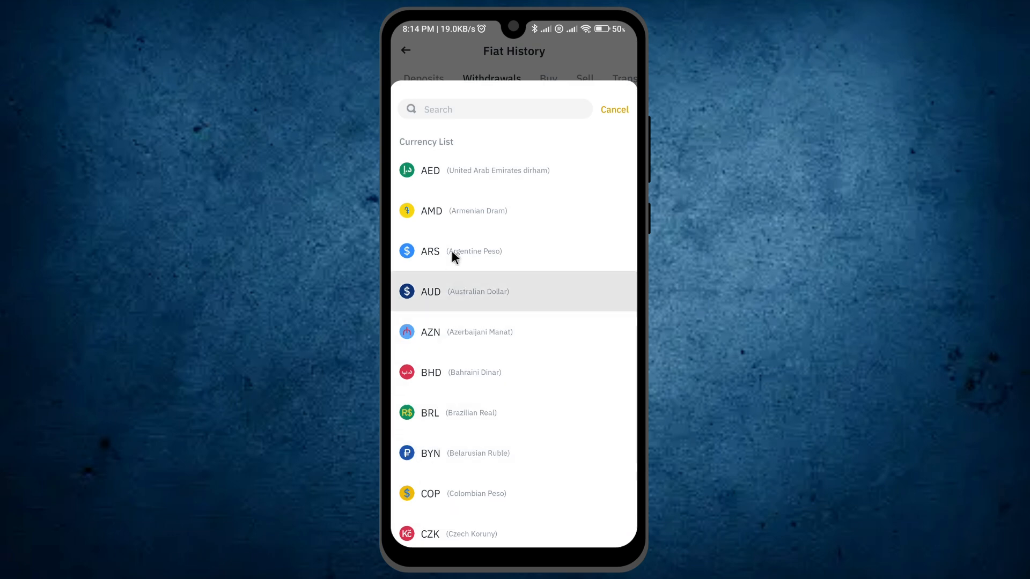
{"action": "left_click", "coordinate": [613, 109]}
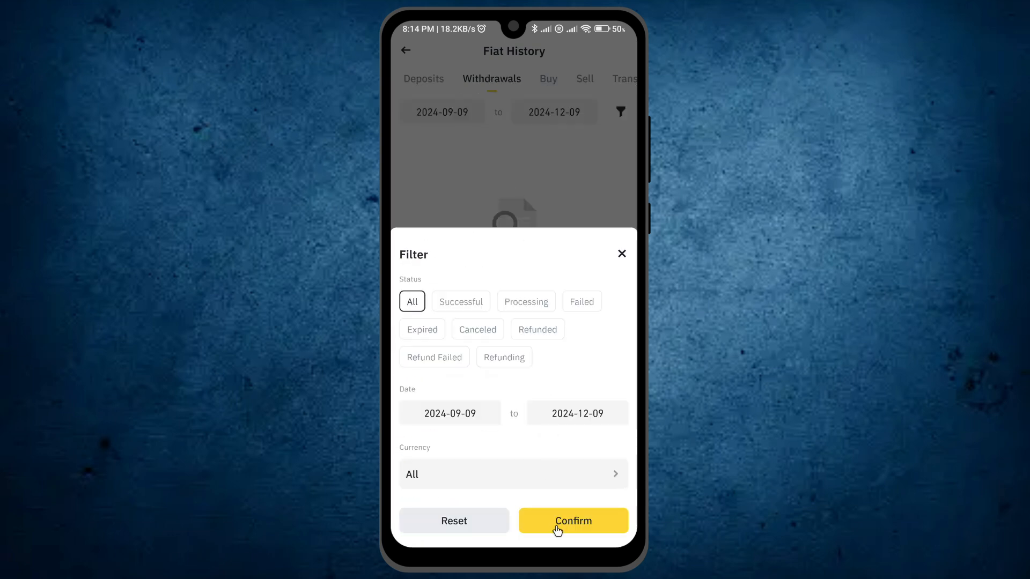
{"action": "left_click", "coordinate": [571, 521]}
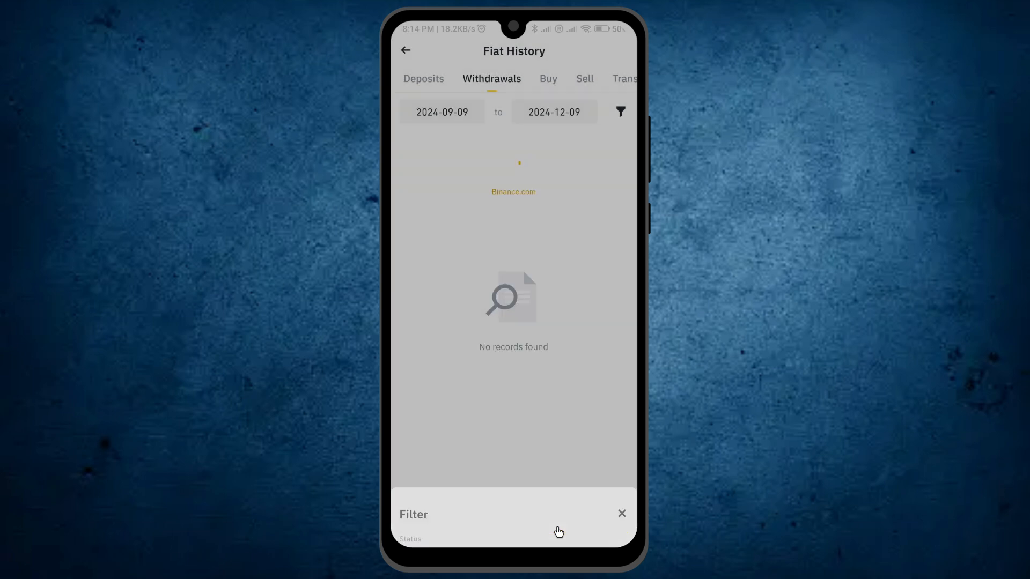
{"action": "left_click", "coordinate": [620, 513]}
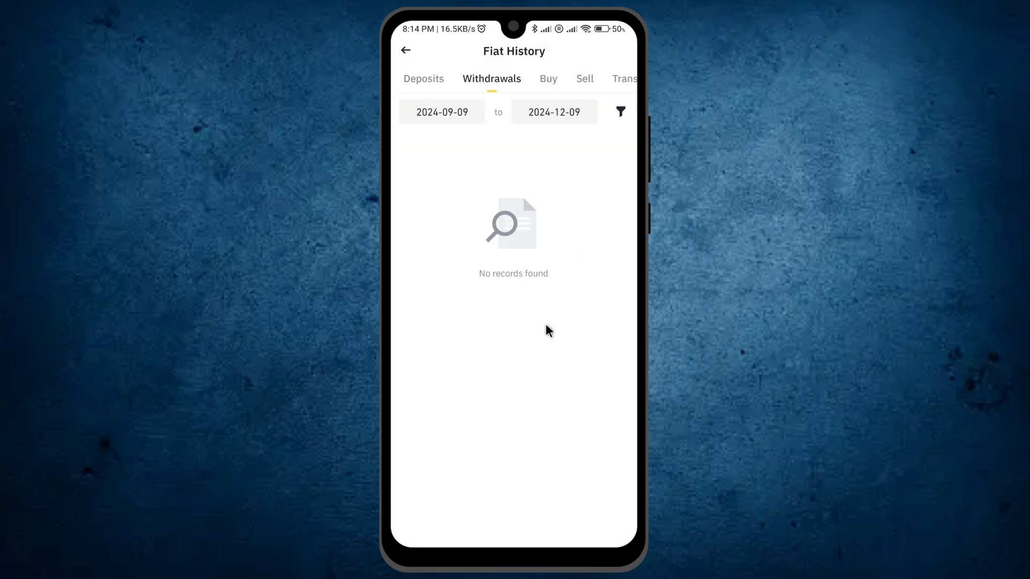
{"action": "mouse_move", "coordinate": [590, 323]}
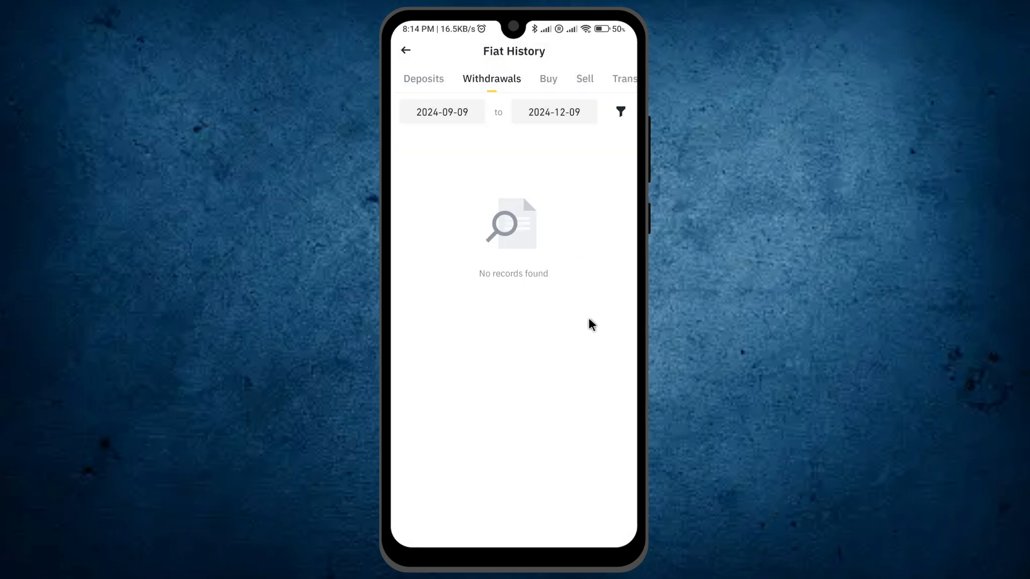